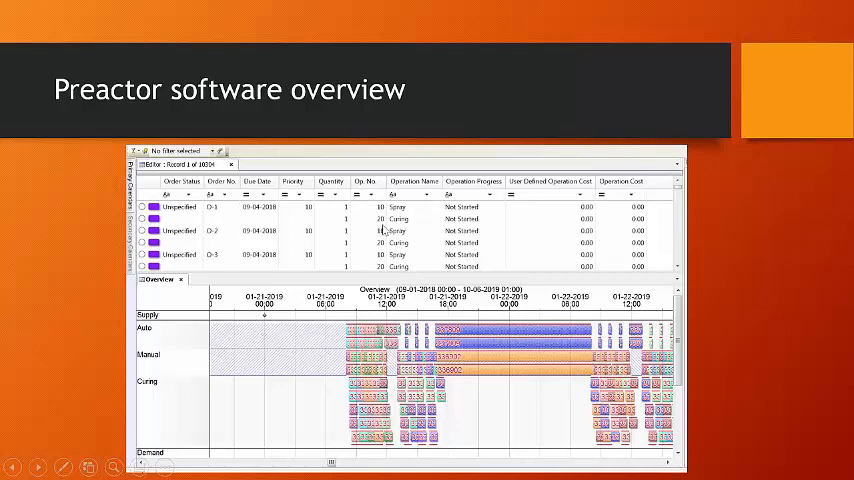
mouse_move(336, 280)
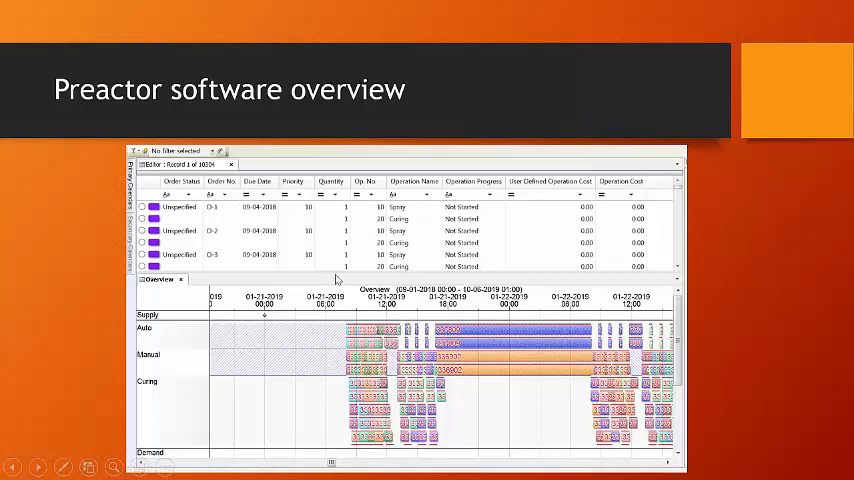
mouse_move(264, 310)
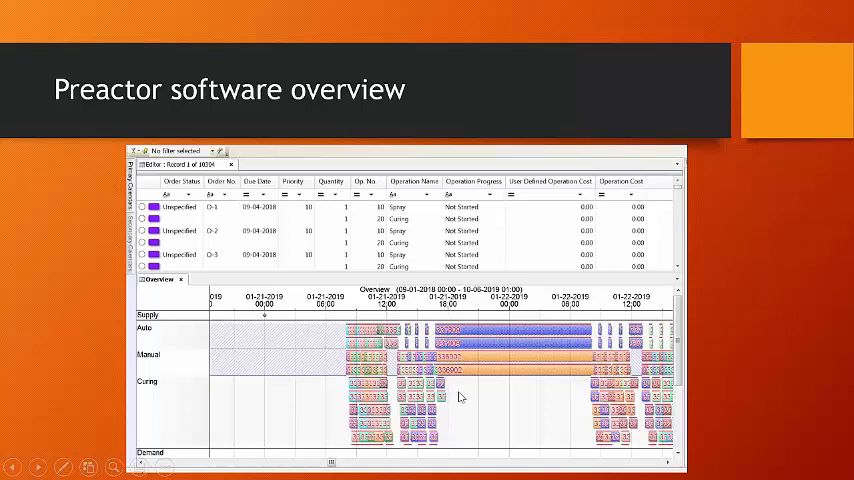
mouse_move(564, 376)
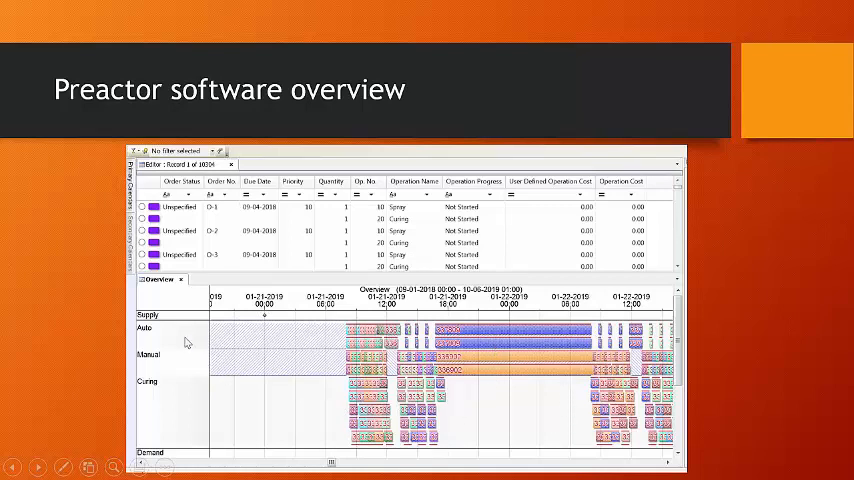
mouse_move(174, 400)
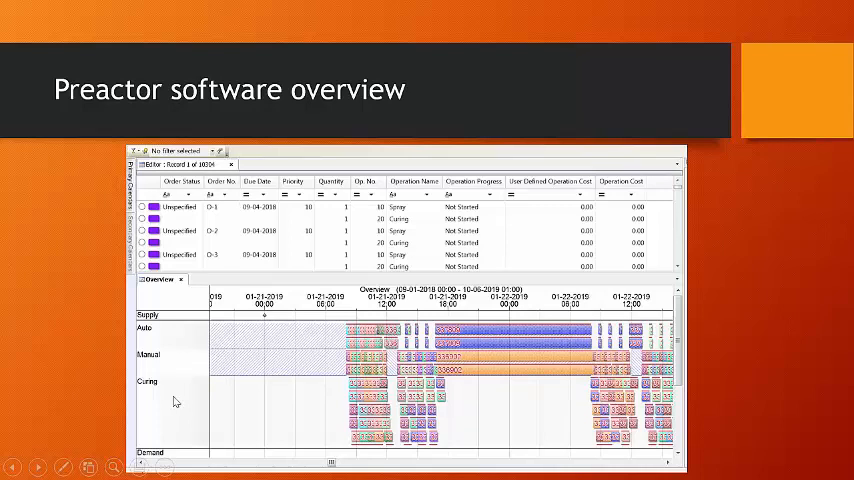
mouse_move(168, 336)
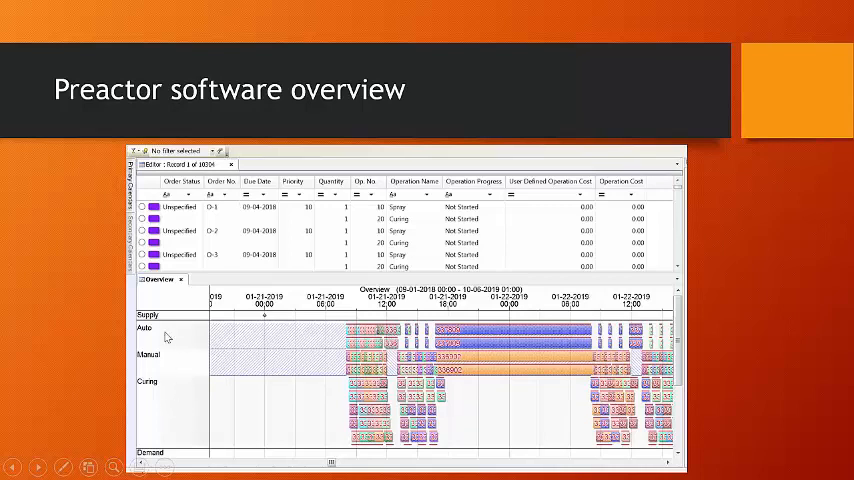
mouse_move(448, 420)
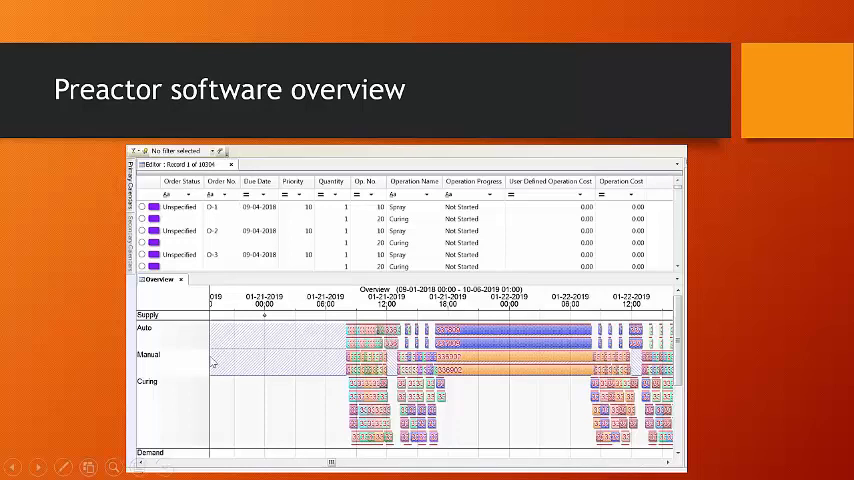
mouse_move(180, 366)
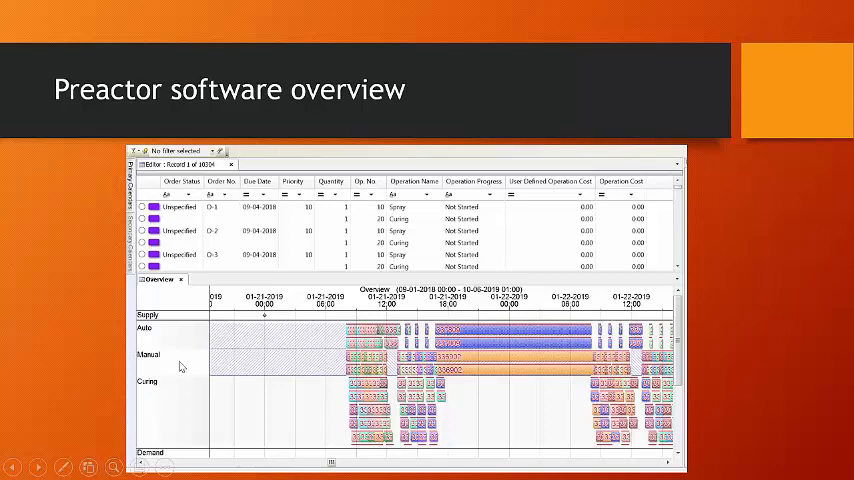
mouse_move(170, 362)
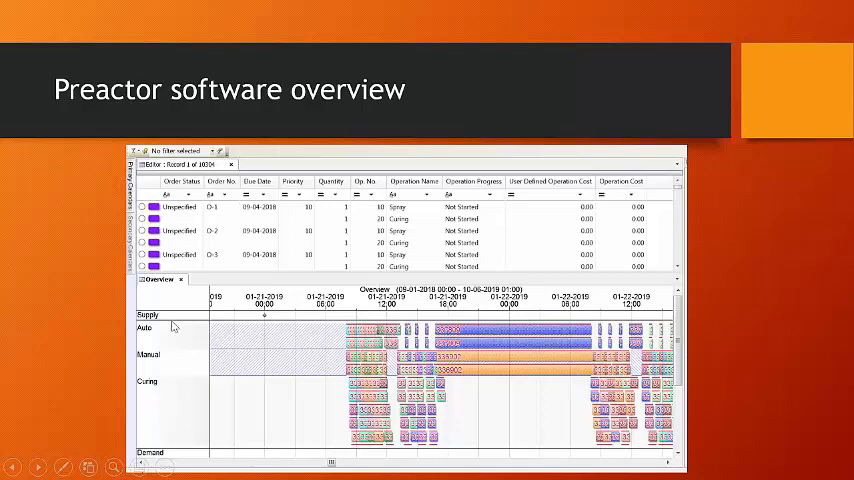
mouse_move(160, 426)
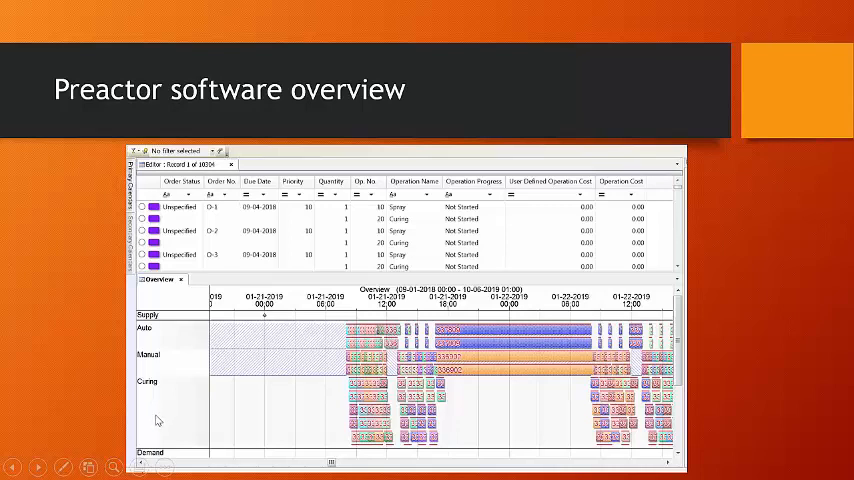
mouse_move(96, 208)
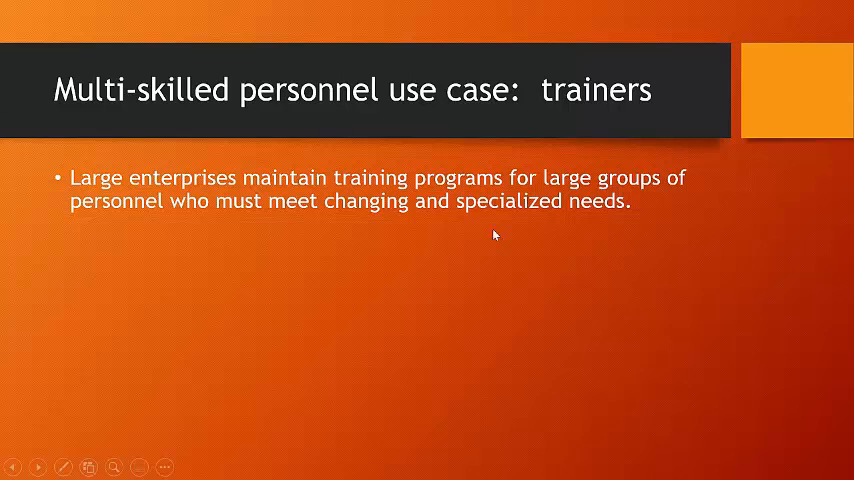
mouse_move(396, 220)
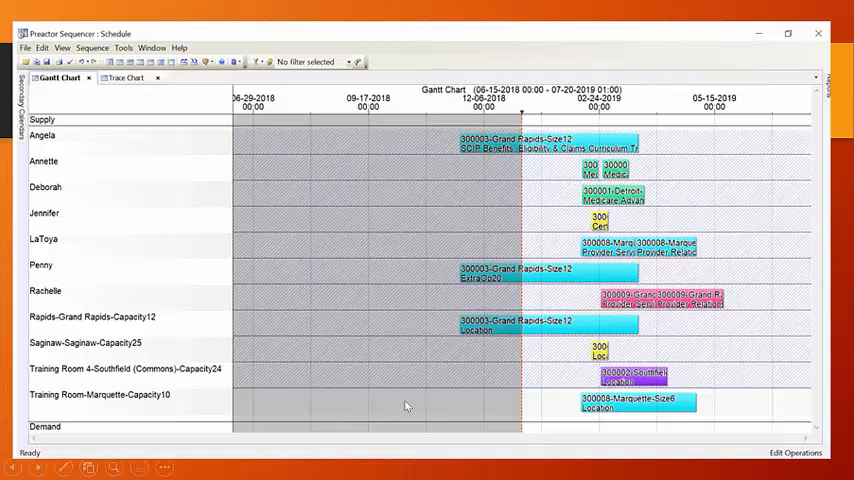
mouse_move(92, 144)
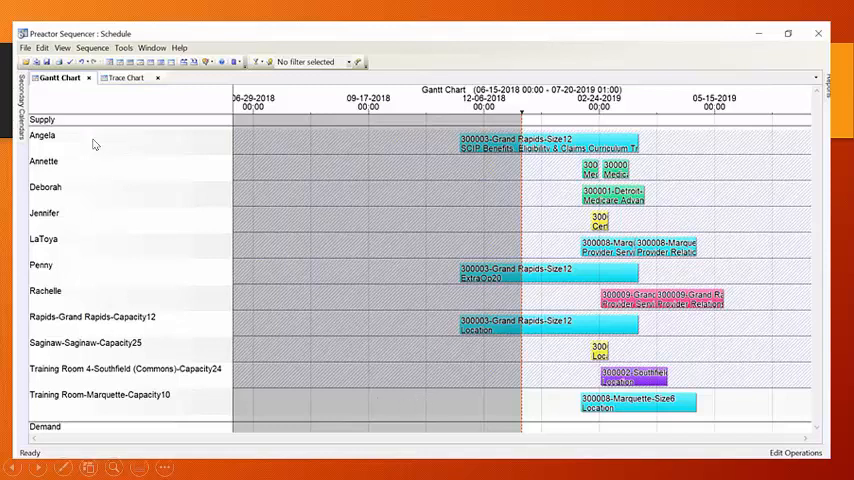
mouse_move(58, 164)
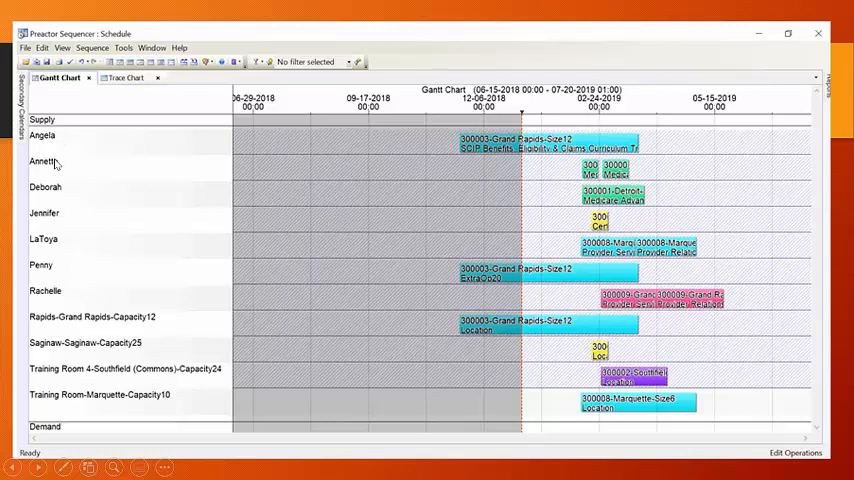
mouse_move(58, 300)
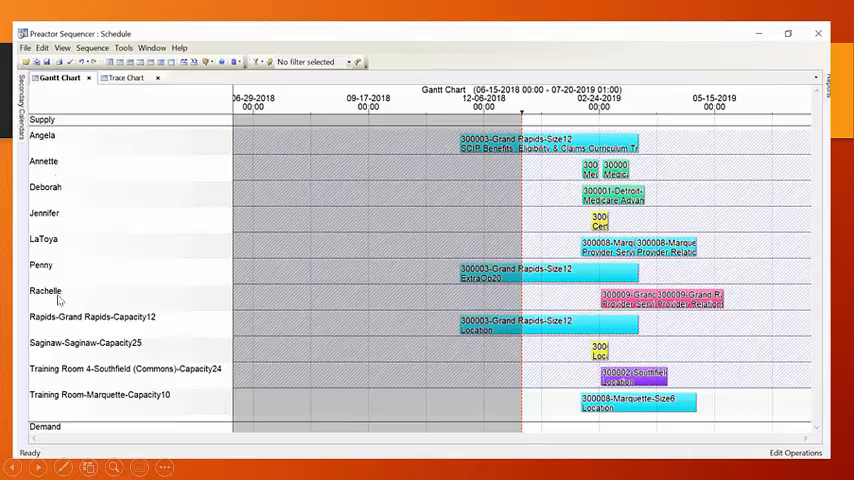
mouse_move(54, 328)
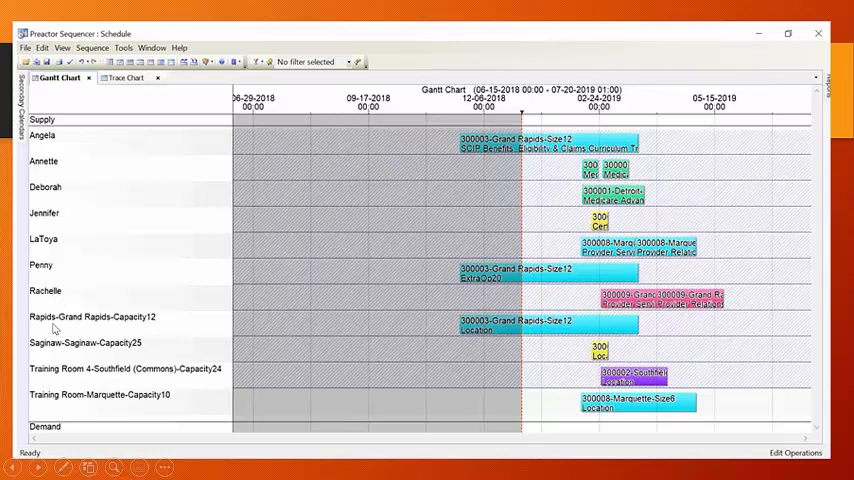
mouse_move(88, 326)
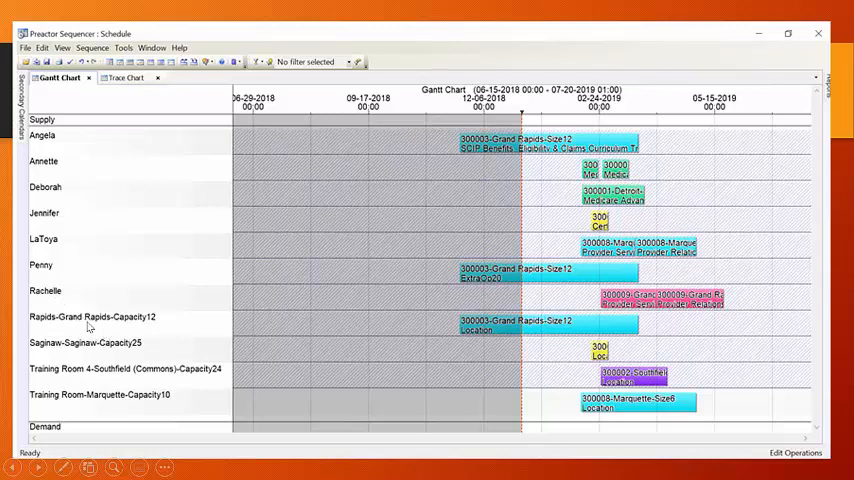
mouse_move(84, 418)
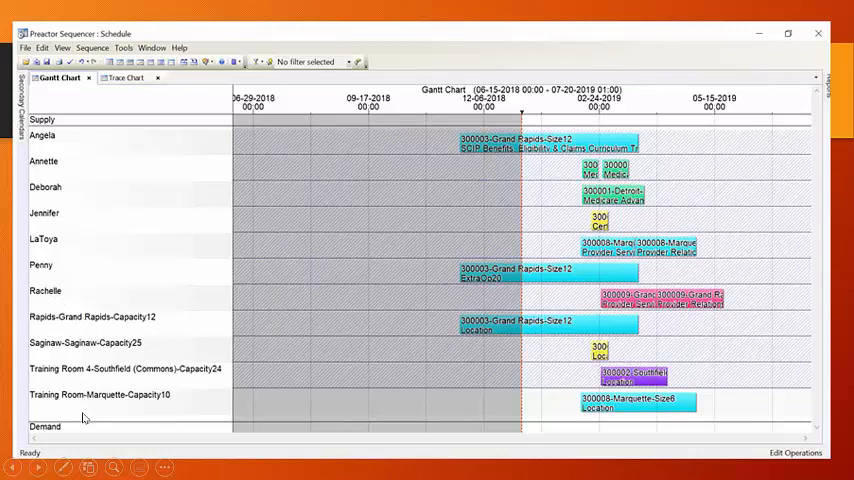
mouse_move(84, 316)
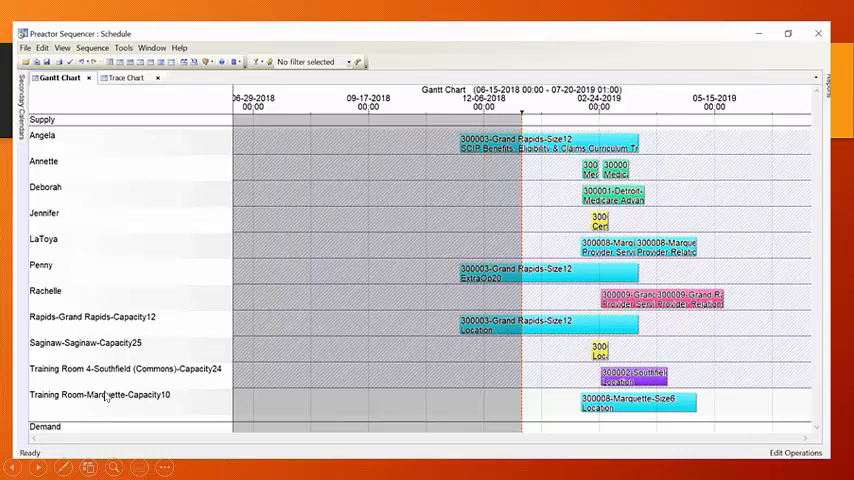
mouse_move(118, 402)
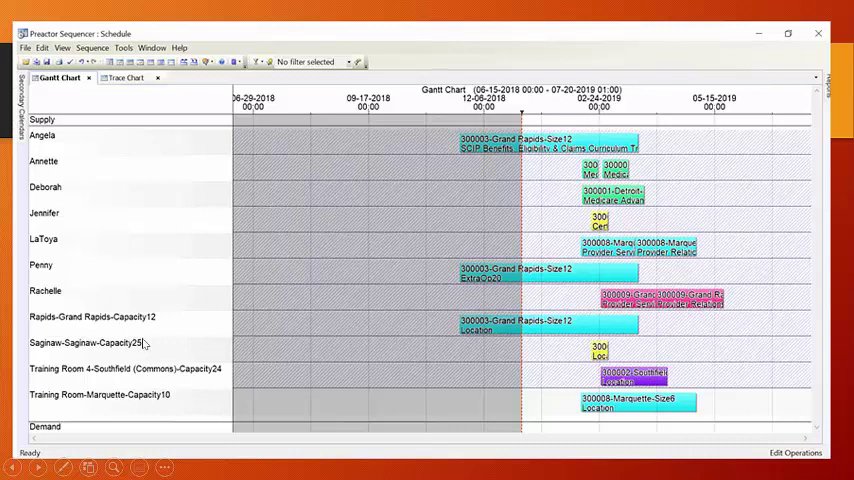
mouse_move(58, 316)
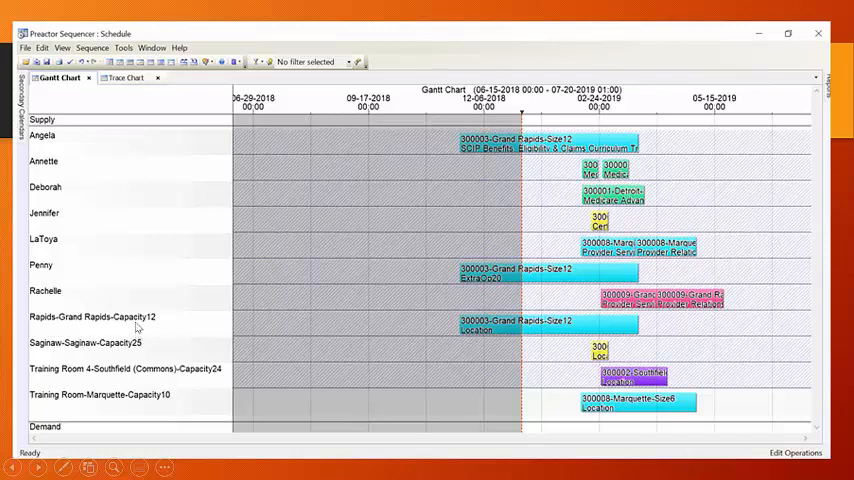
mouse_move(110, 332)
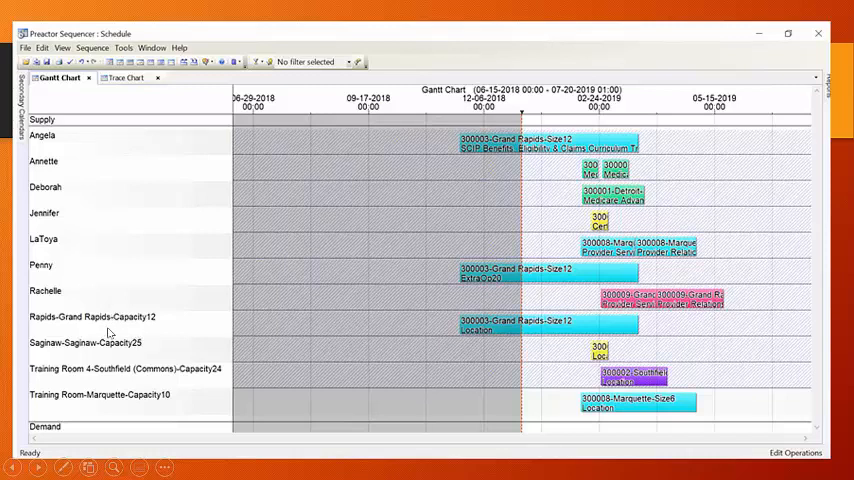
mouse_move(112, 348)
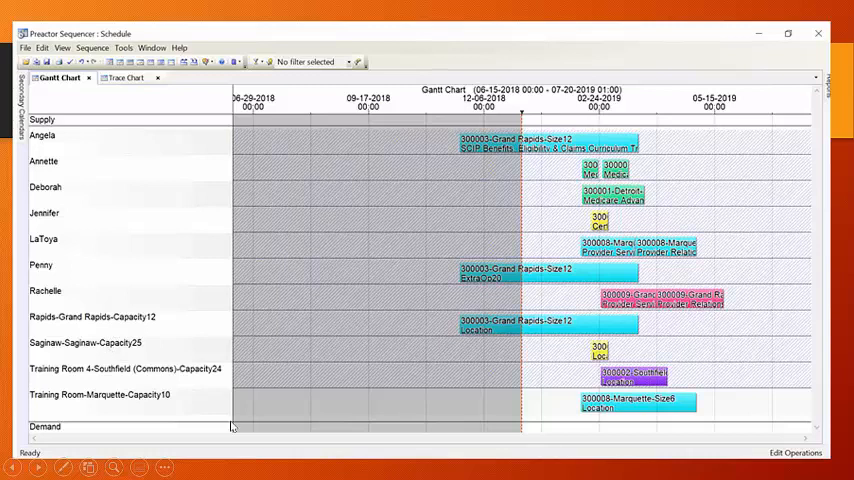
mouse_move(440, 312)
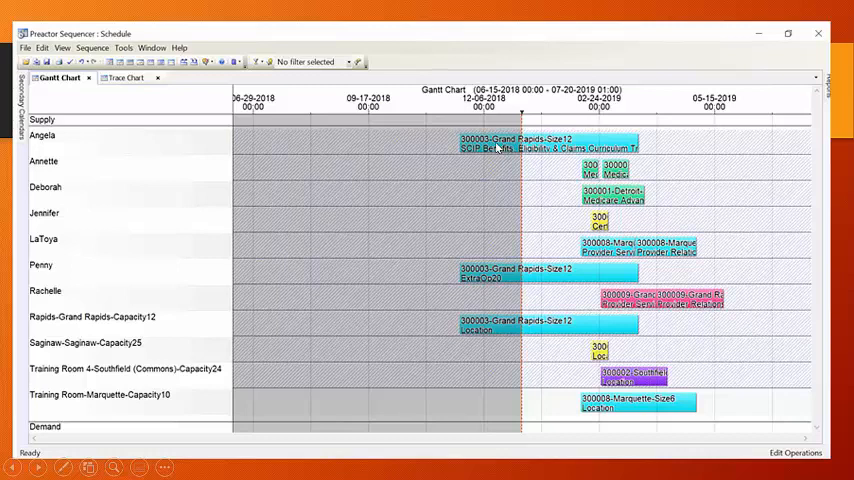
mouse_move(466, 152)
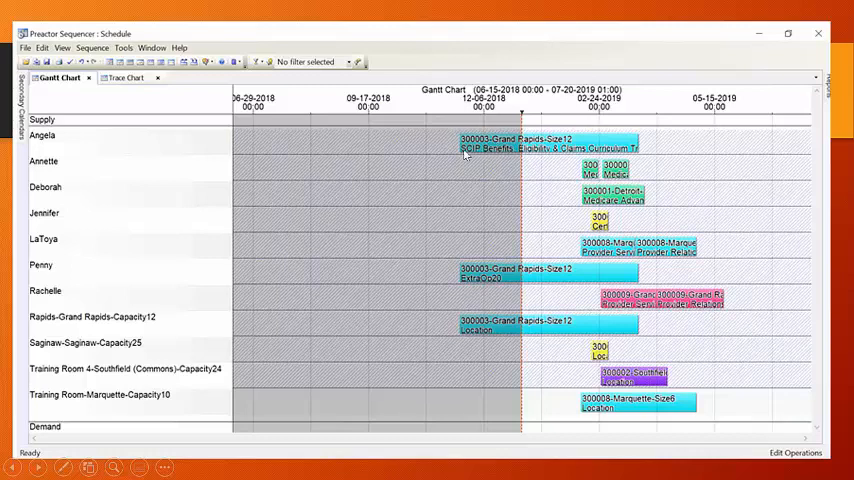
mouse_move(504, 156)
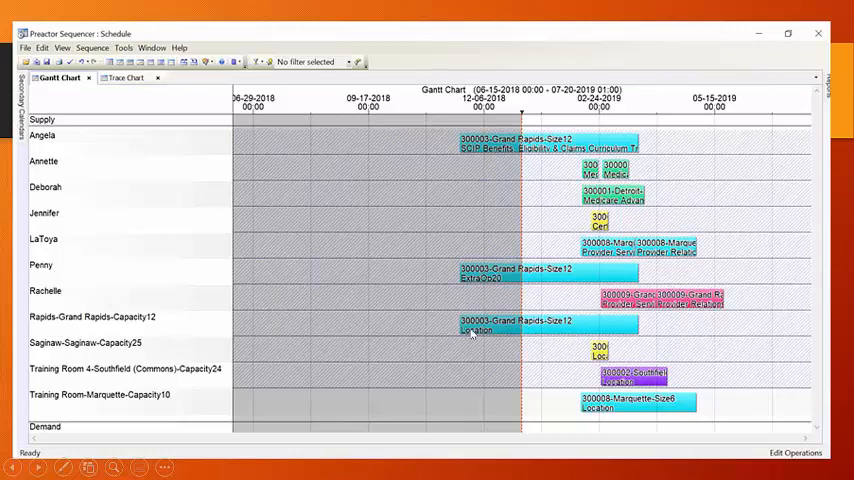
mouse_move(500, 176)
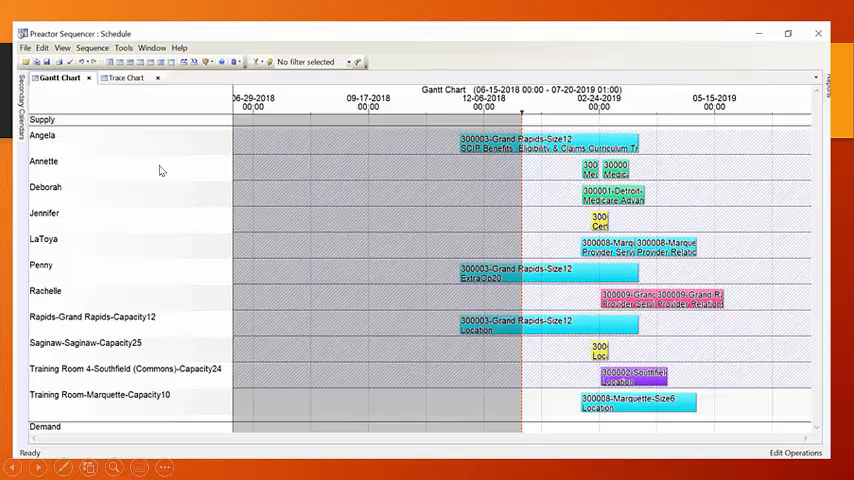
mouse_move(72, 240)
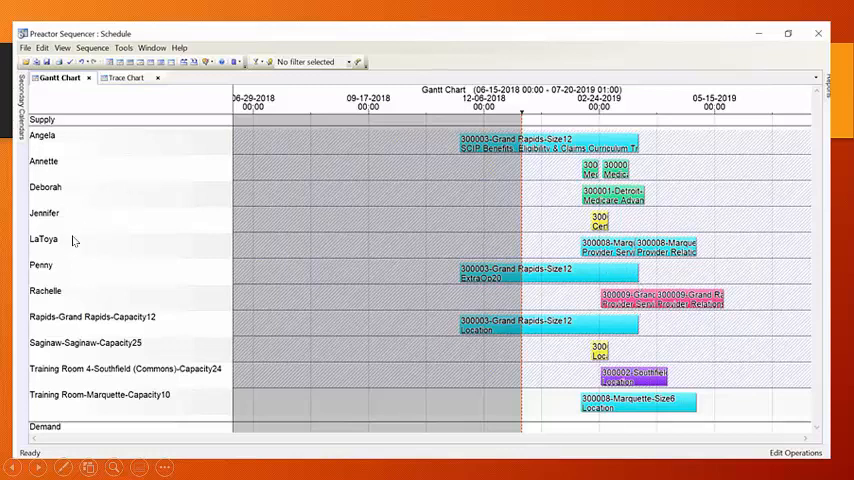
mouse_move(64, 292)
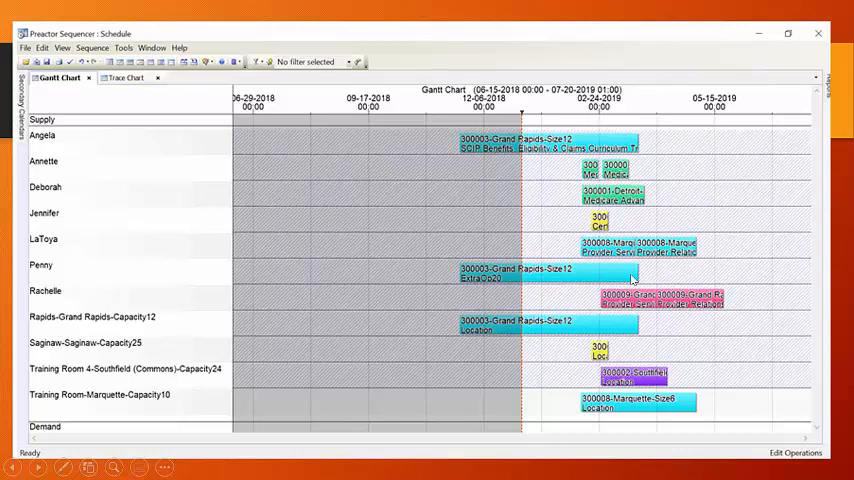
mouse_move(624, 244)
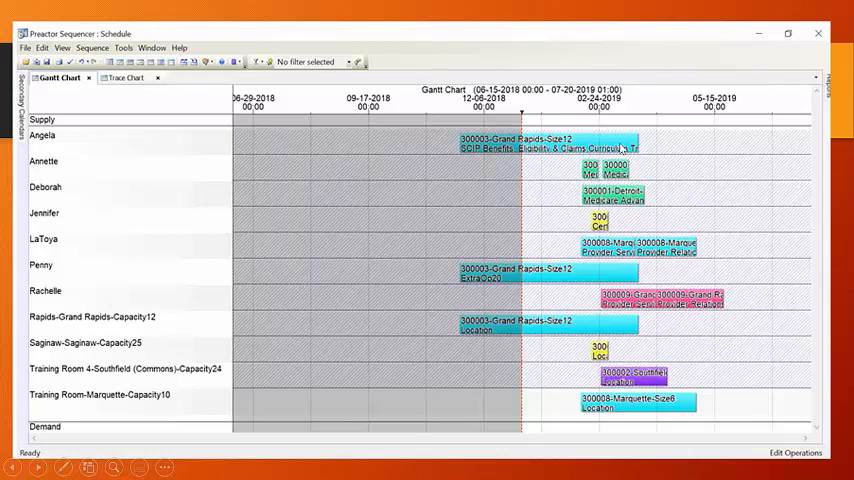
mouse_move(638, 148)
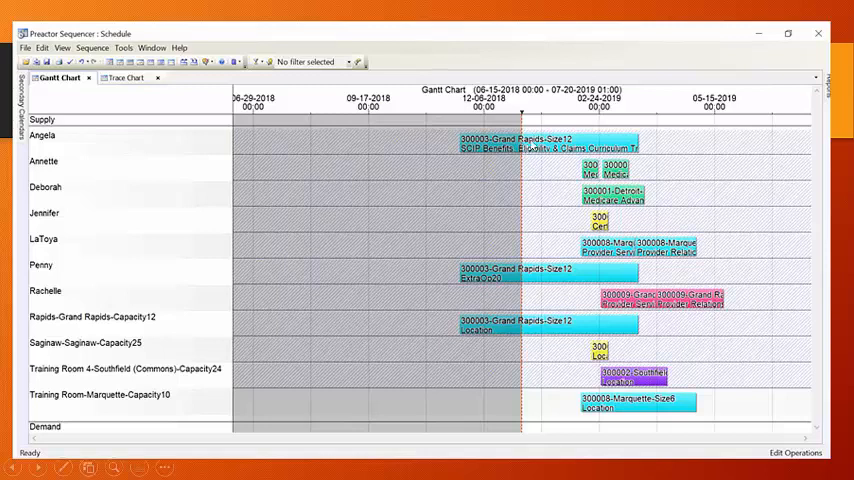
mouse_move(548, 292)
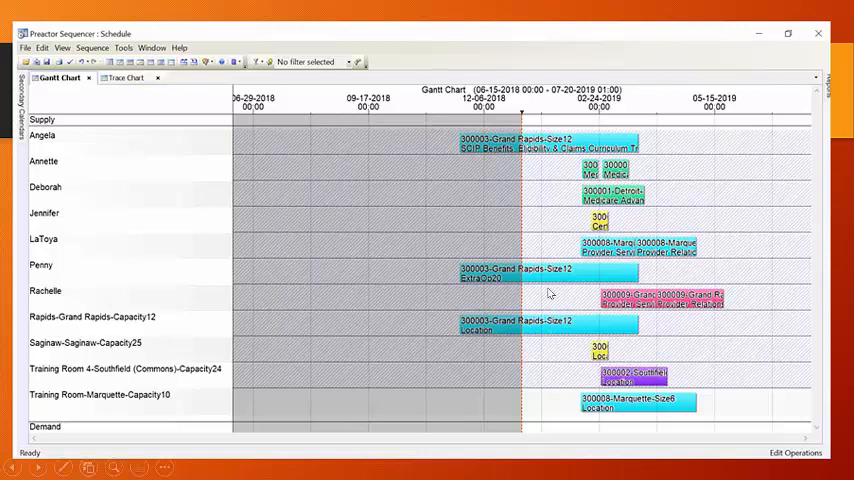
mouse_move(532, 212)
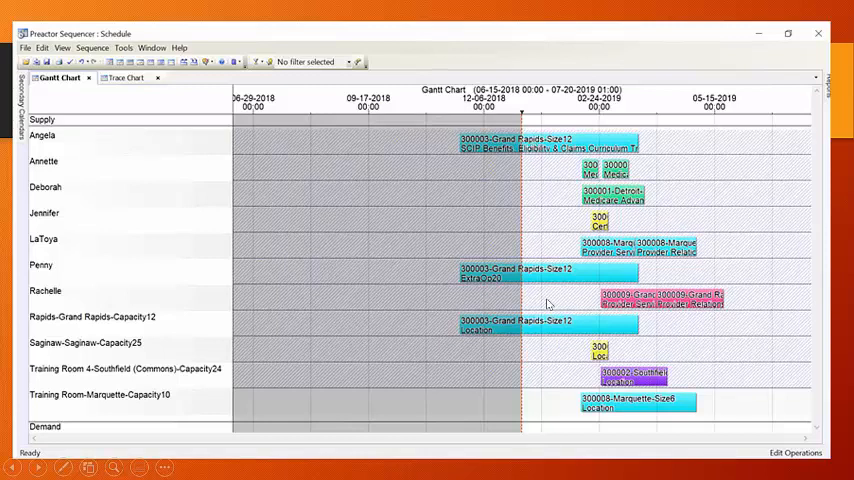
mouse_move(568, 280)
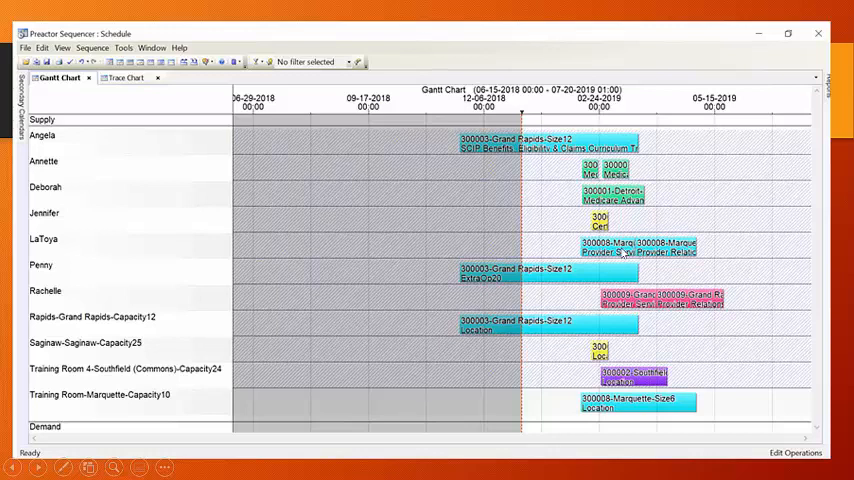
mouse_move(616, 410)
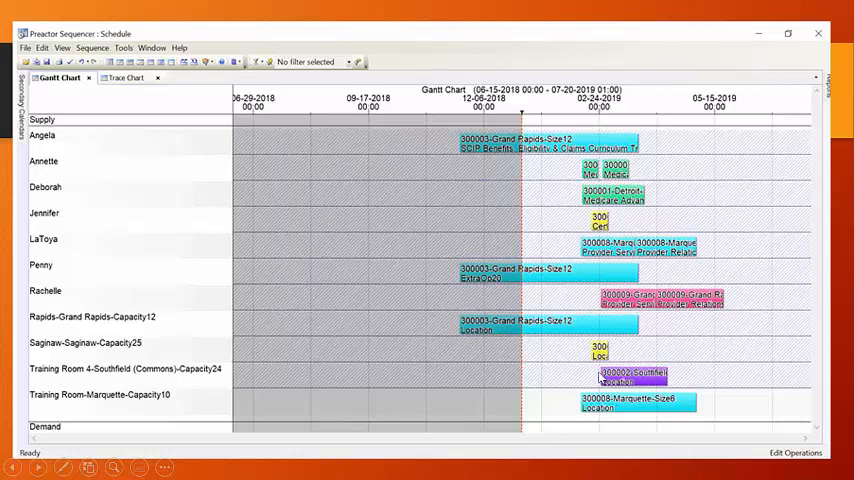
mouse_move(140, 96)
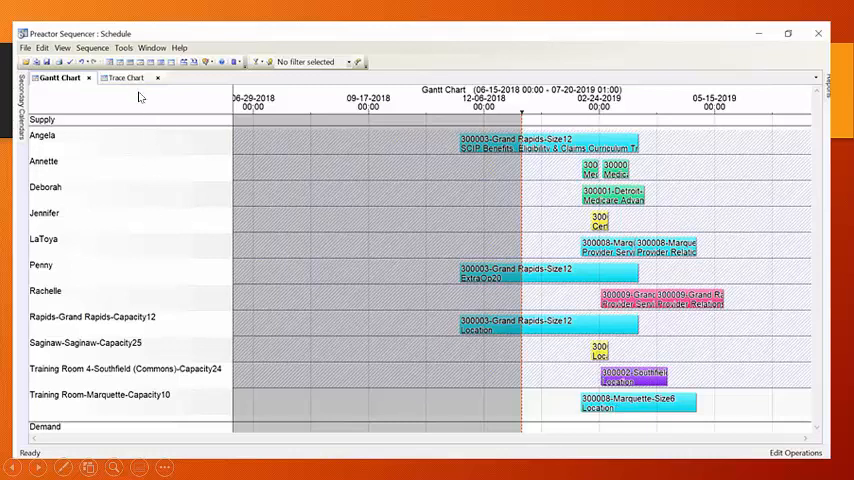
Show the schedule as a Trace chart with bookings grouped by order number.
left_click(124, 78)
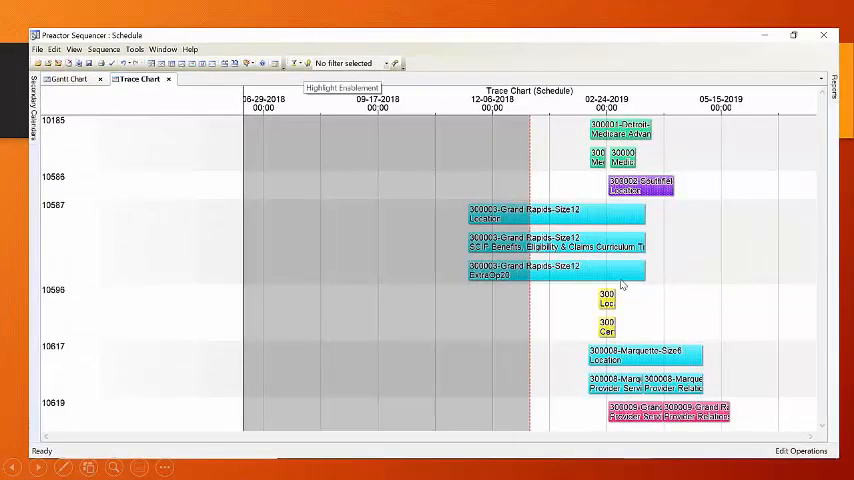
mouse_move(572, 340)
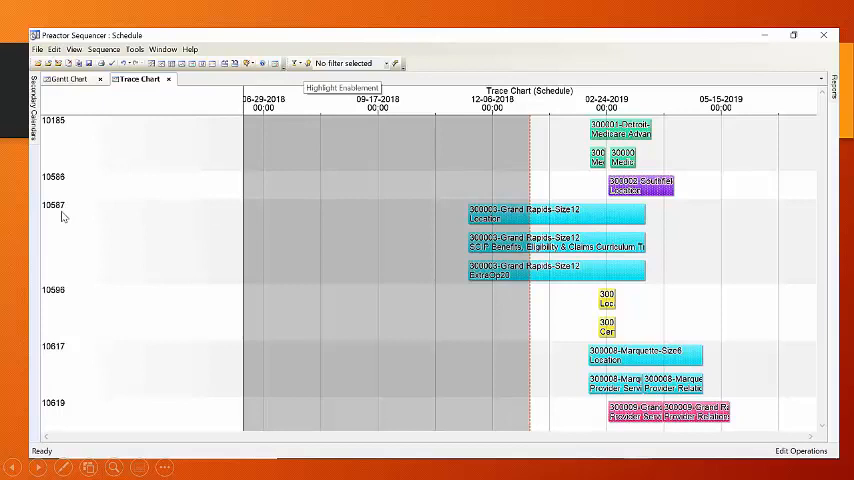
mouse_move(84, 224)
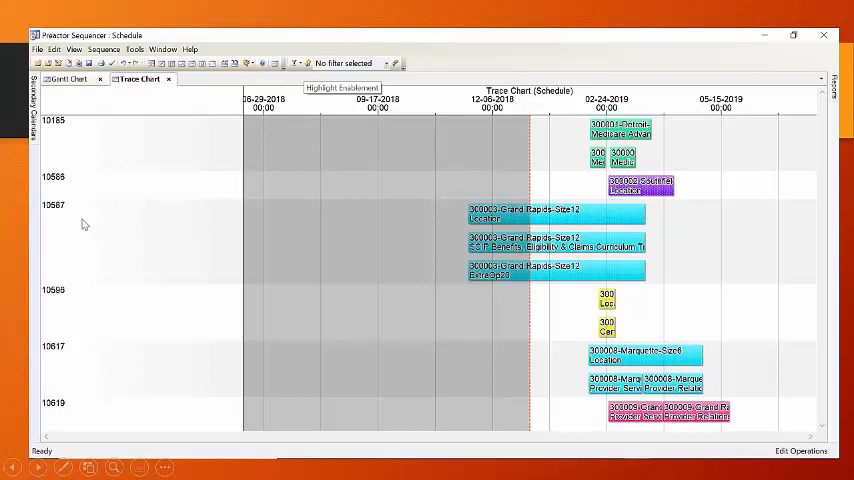
mouse_move(88, 224)
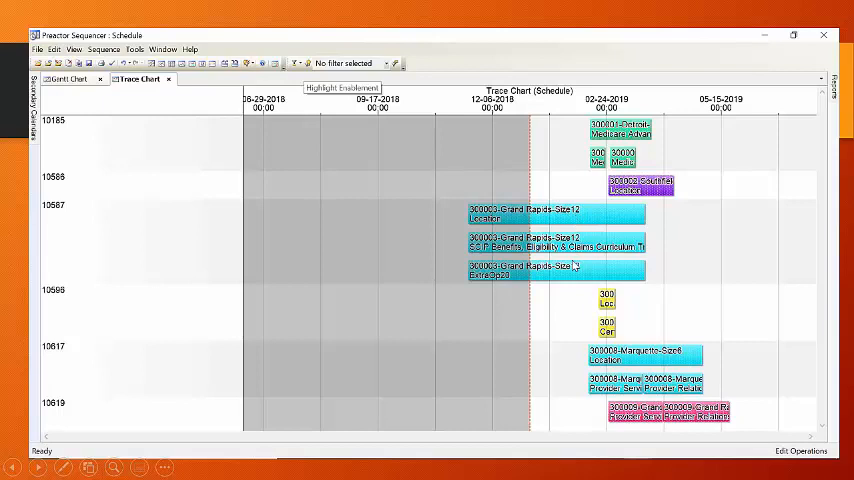
mouse_move(564, 278)
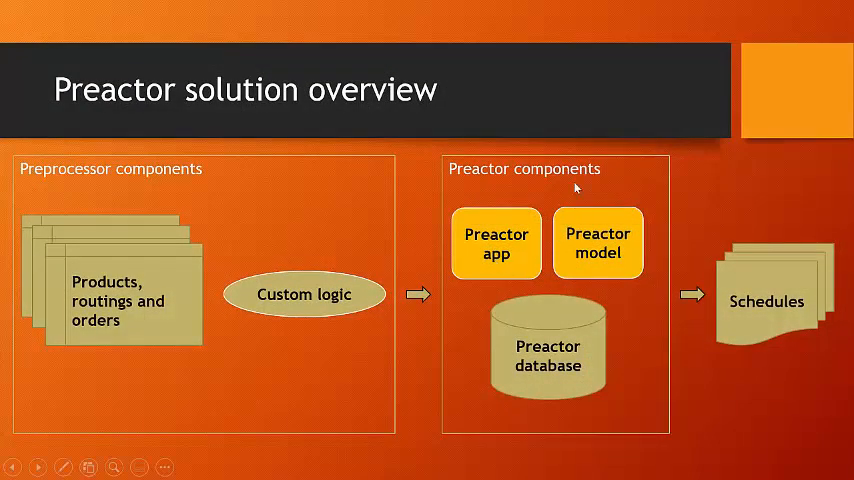
mouse_move(566, 188)
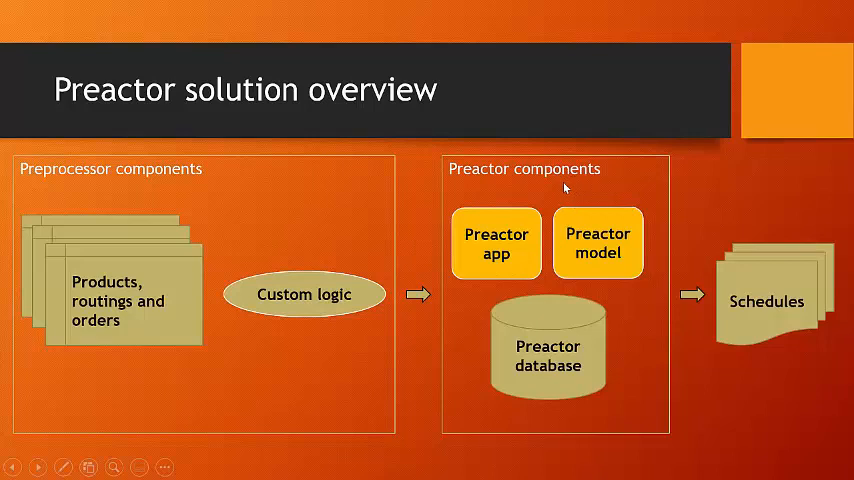
mouse_move(612, 234)
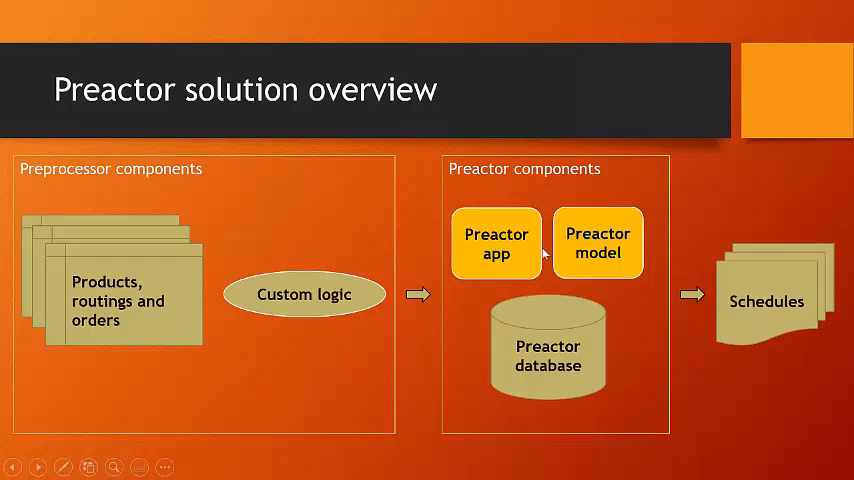
mouse_move(494, 216)
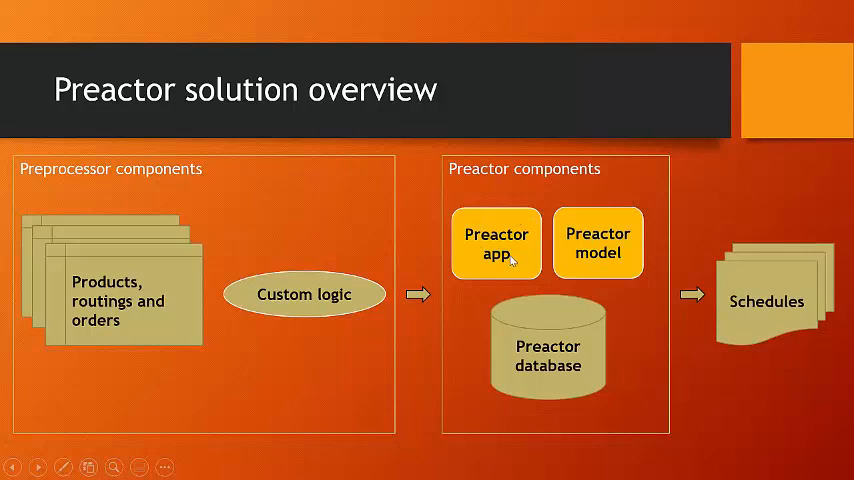
mouse_move(502, 262)
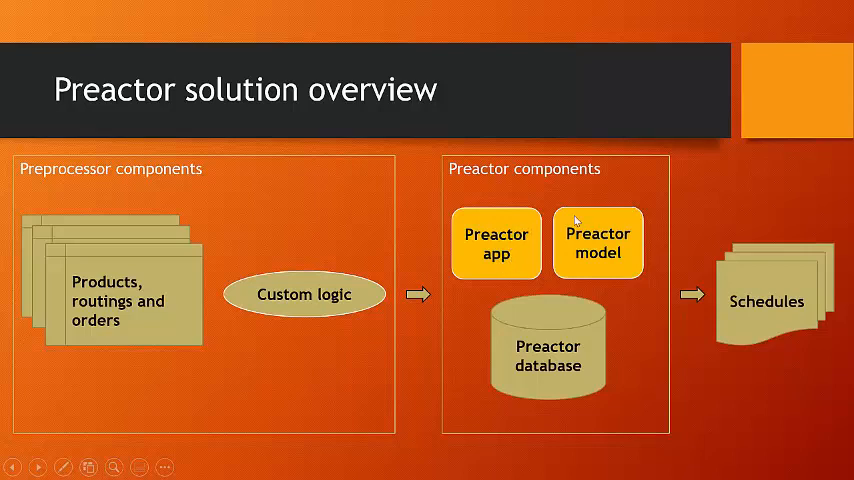
mouse_move(618, 230)
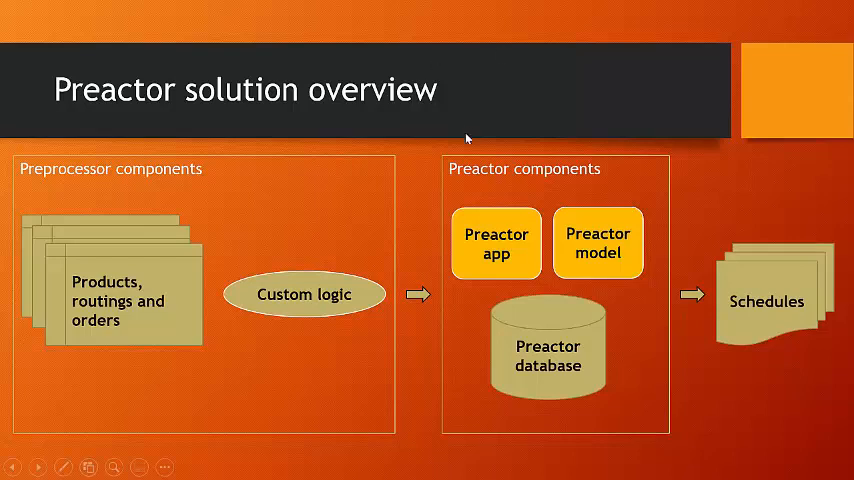
mouse_move(482, 148)
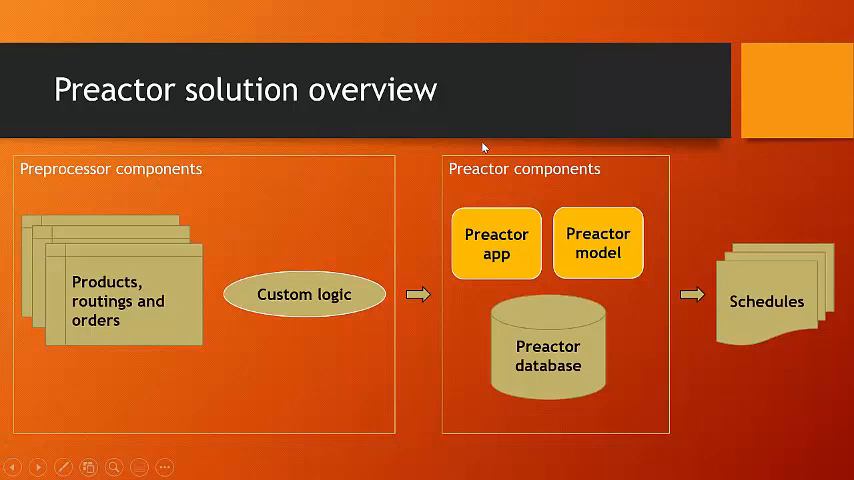
mouse_move(492, 168)
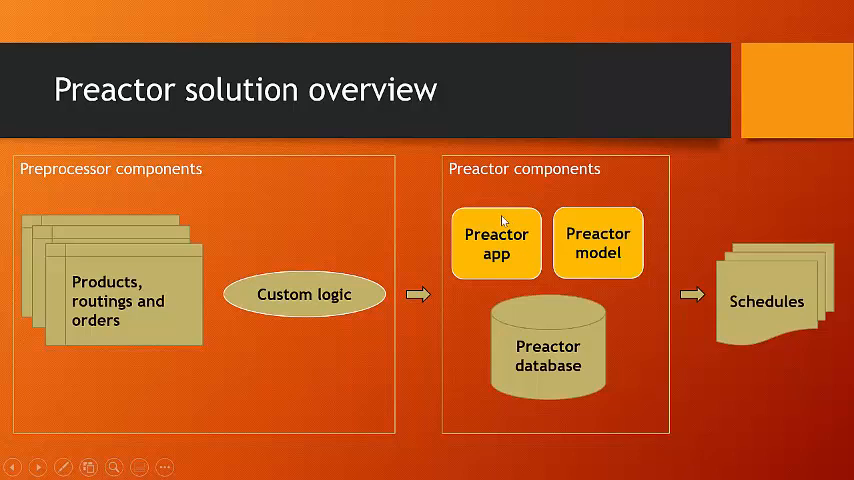
mouse_move(514, 244)
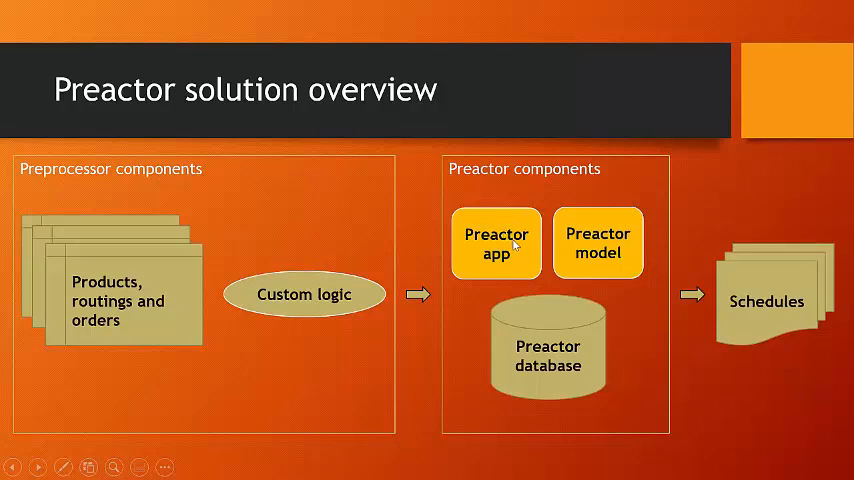
mouse_move(522, 260)
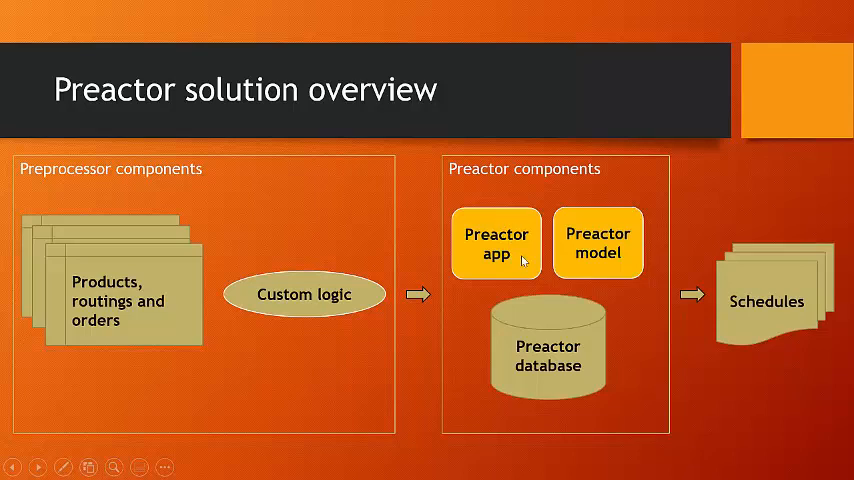
mouse_move(610, 264)
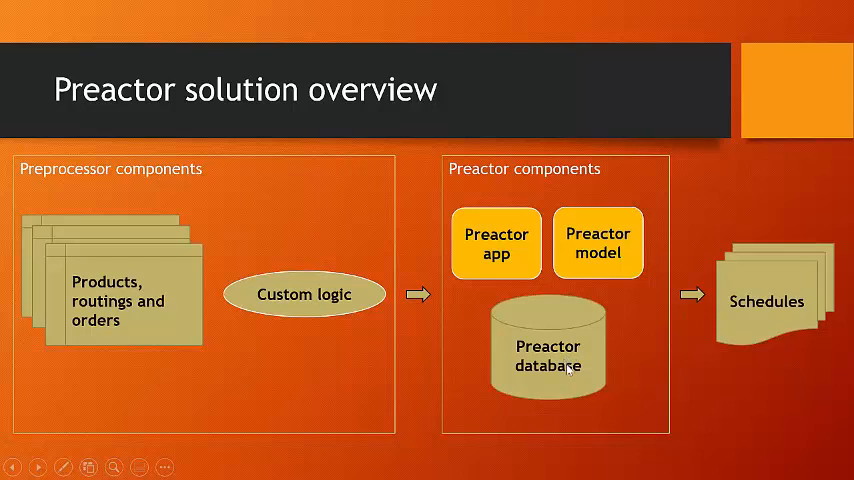
mouse_move(338, 146)
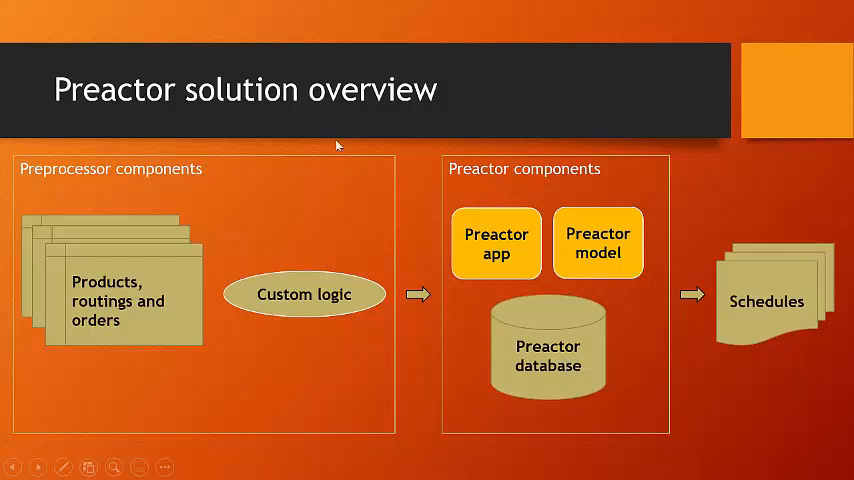
mouse_move(186, 264)
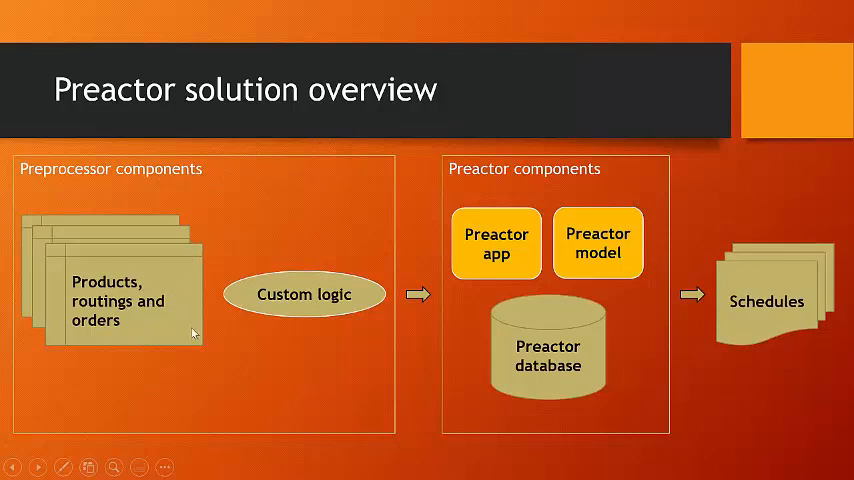
mouse_move(114, 268)
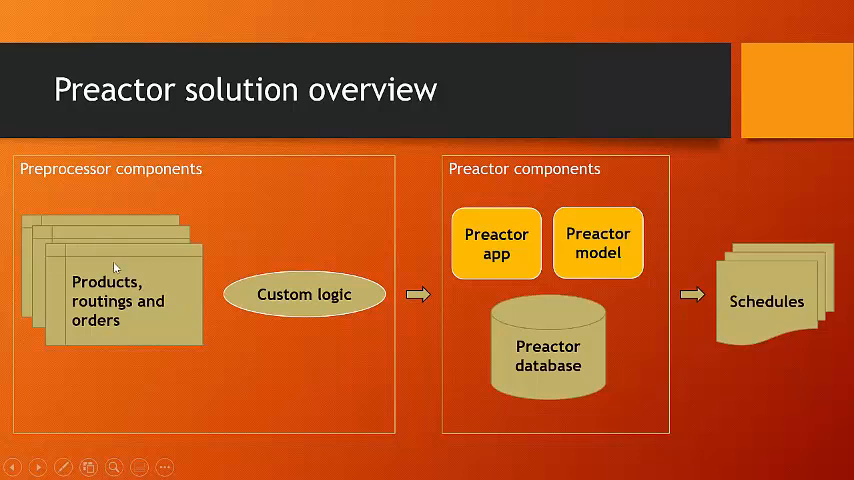
mouse_move(104, 324)
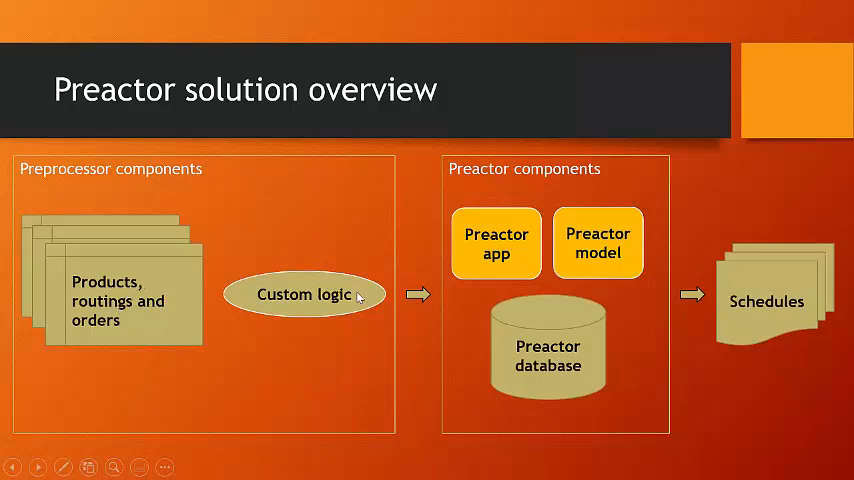
mouse_move(312, 316)
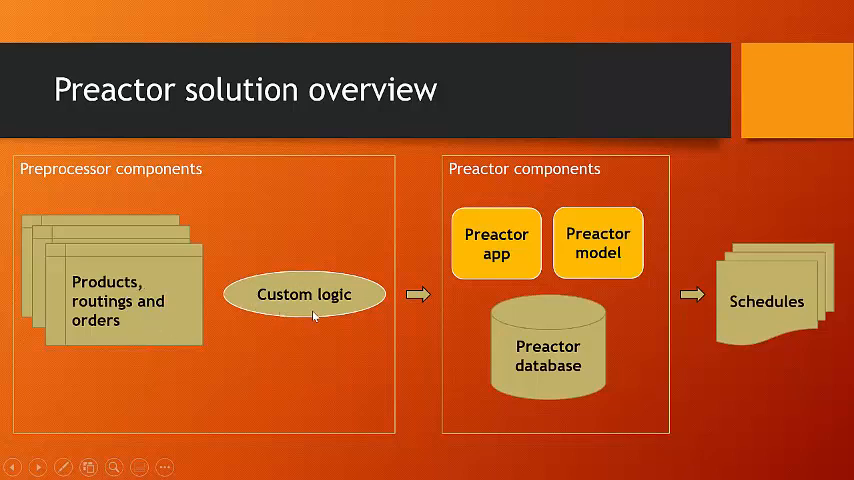
mouse_move(286, 306)
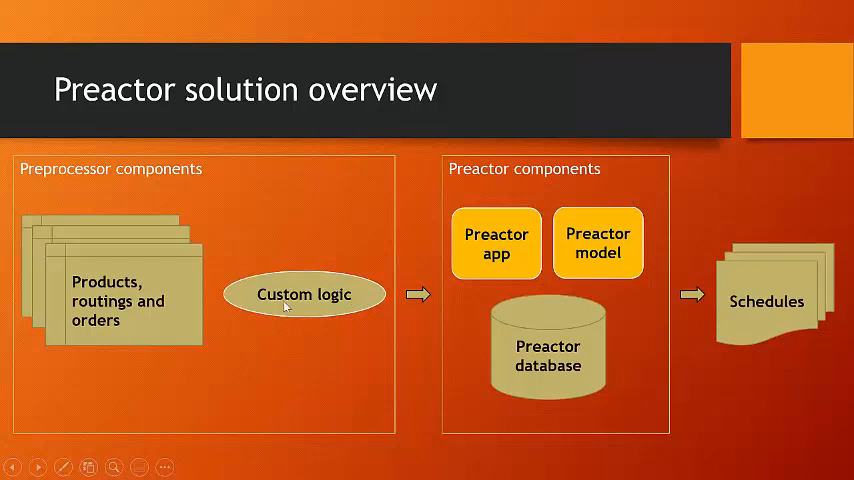
mouse_move(304, 306)
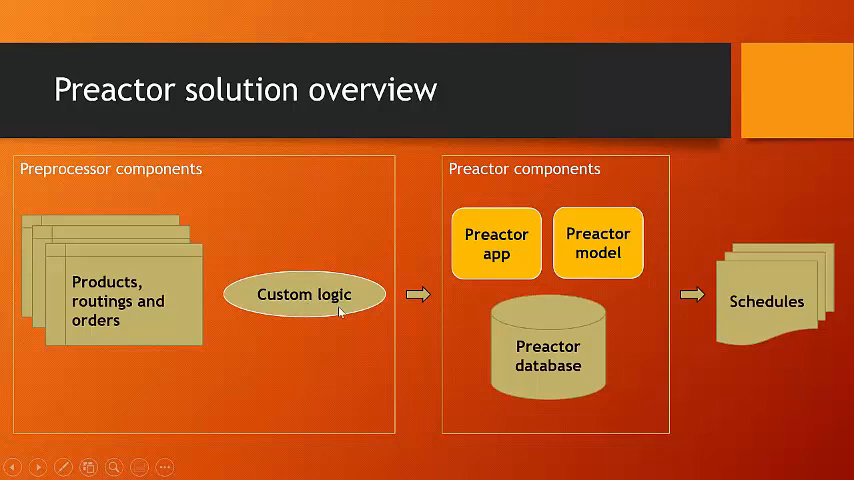
mouse_move(496, 232)
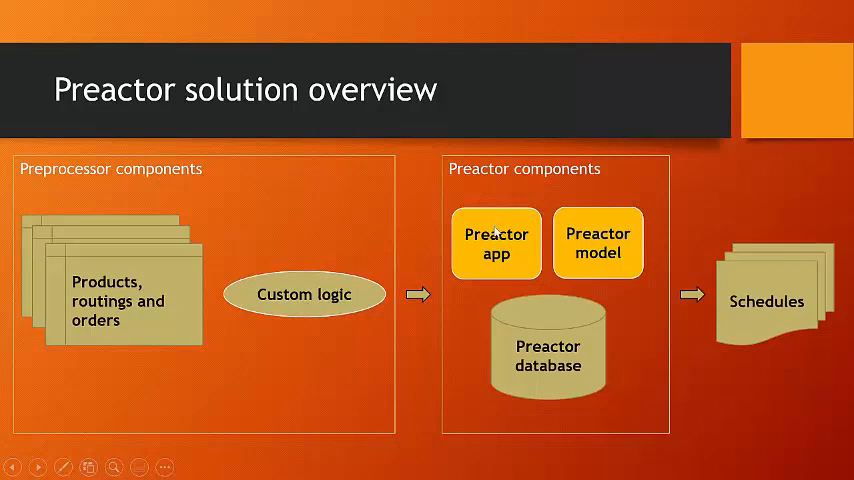
mouse_move(504, 222)
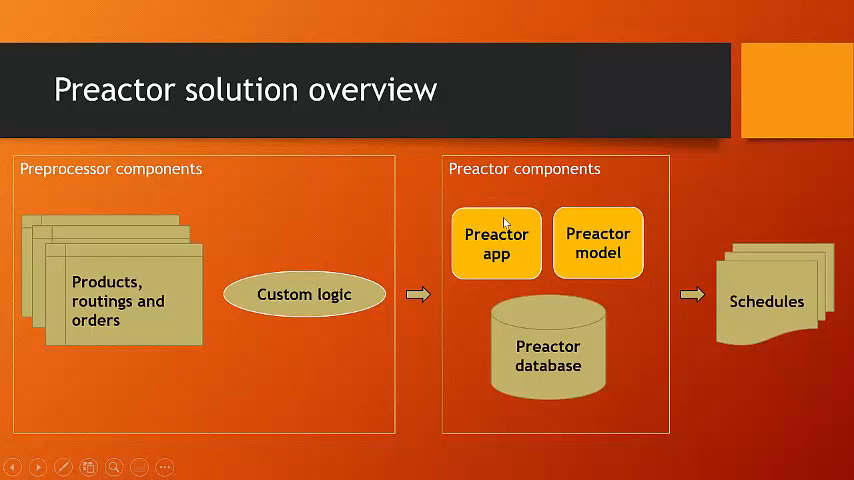
mouse_move(500, 244)
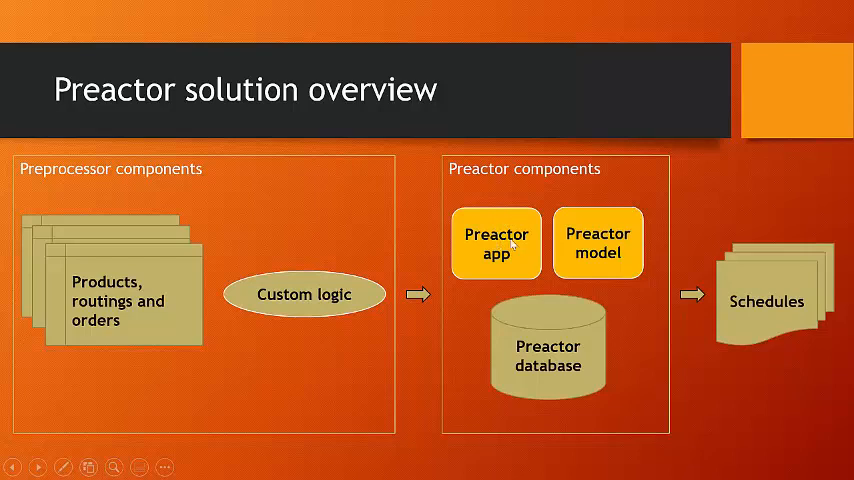
mouse_move(488, 268)
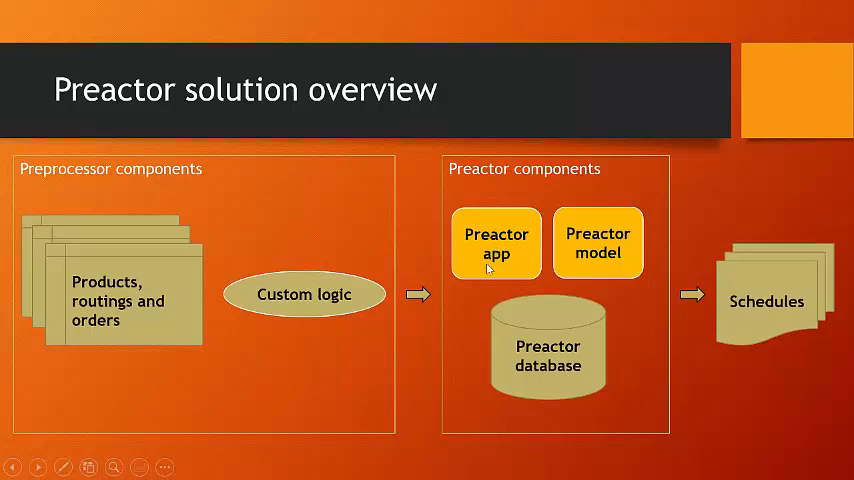
mouse_move(242, 196)
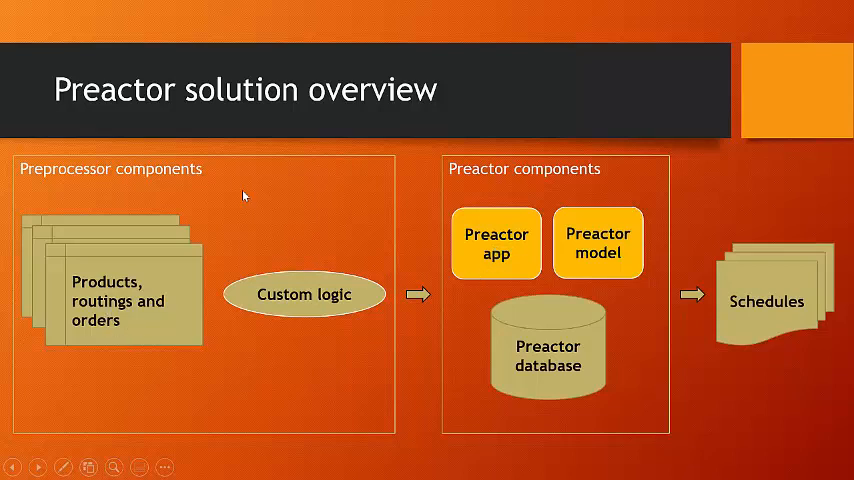
mouse_move(140, 360)
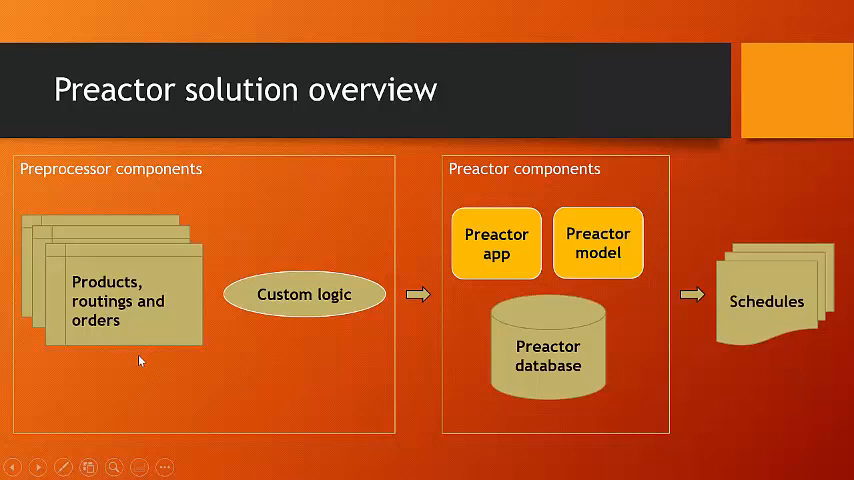
mouse_move(92, 384)
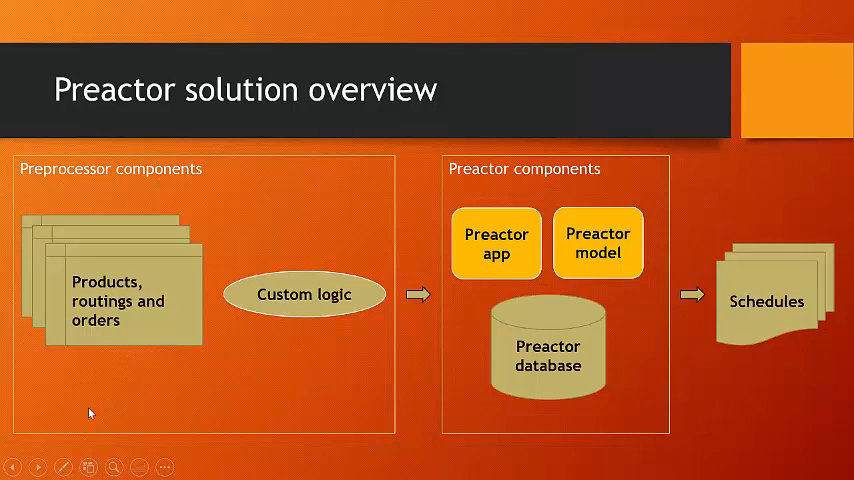
mouse_move(192, 152)
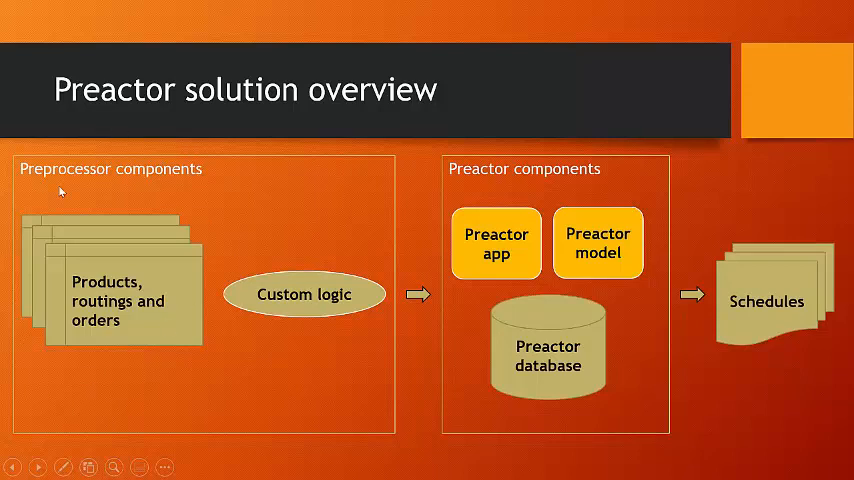
mouse_move(128, 268)
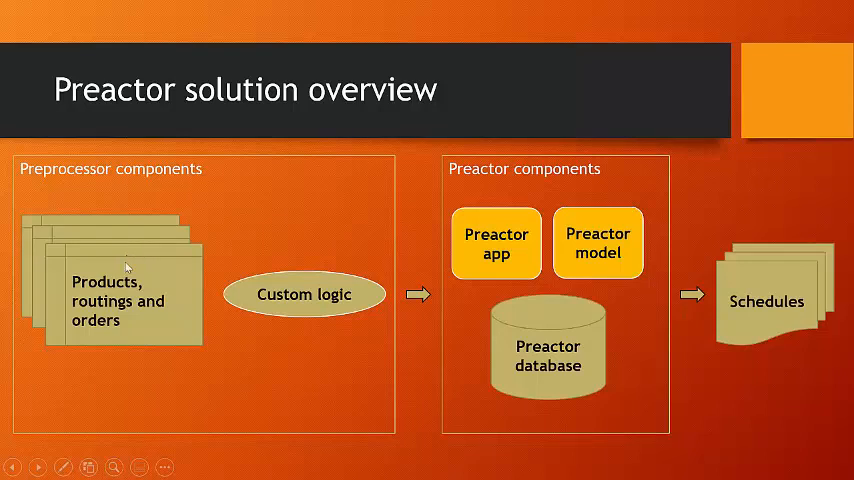
mouse_move(304, 310)
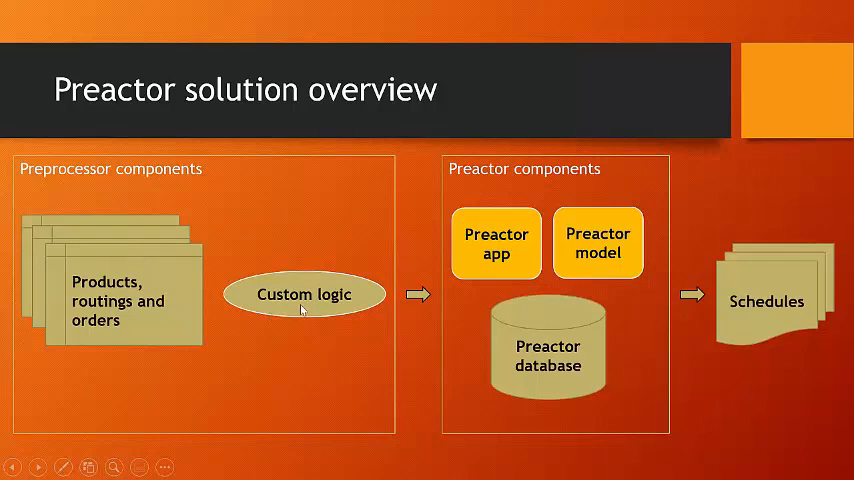
mouse_move(516, 244)
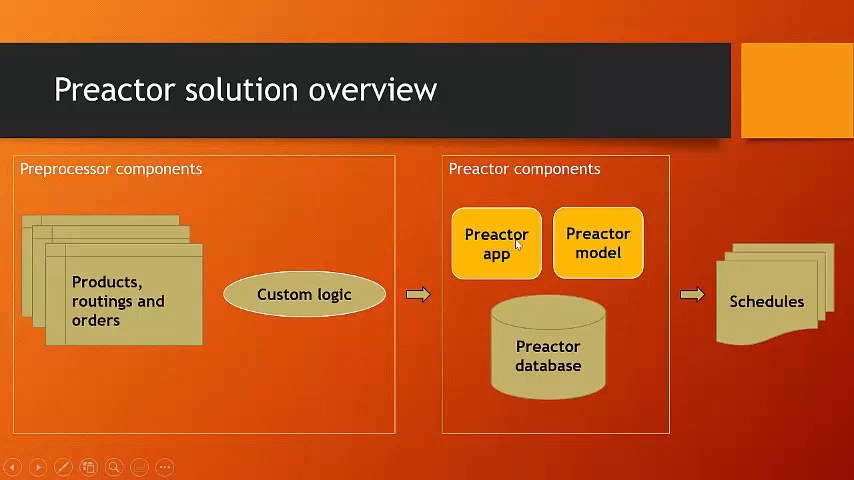
mouse_move(504, 250)
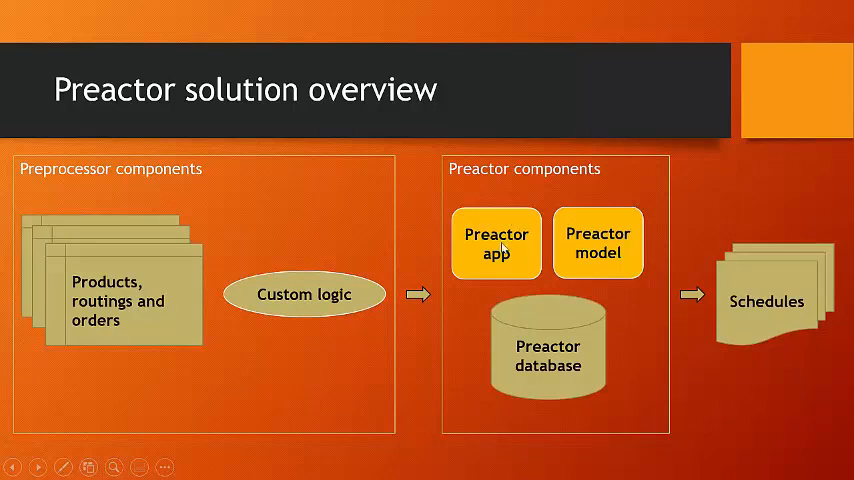
mouse_move(476, 190)
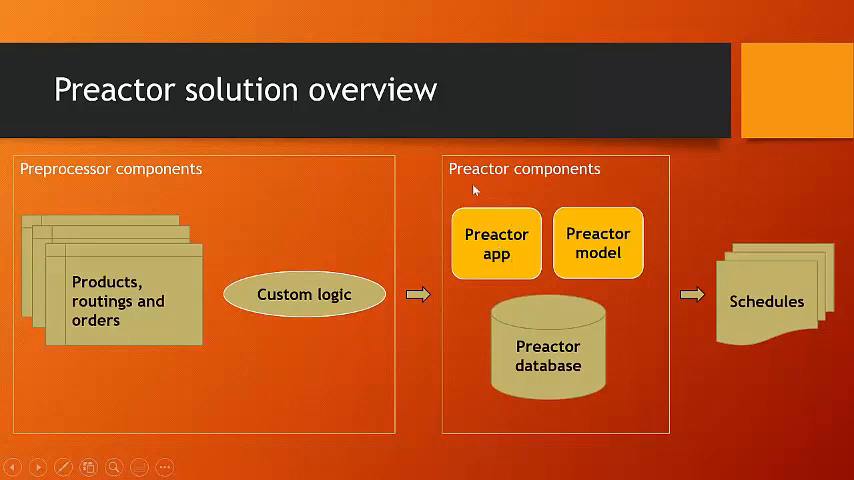
mouse_move(588, 260)
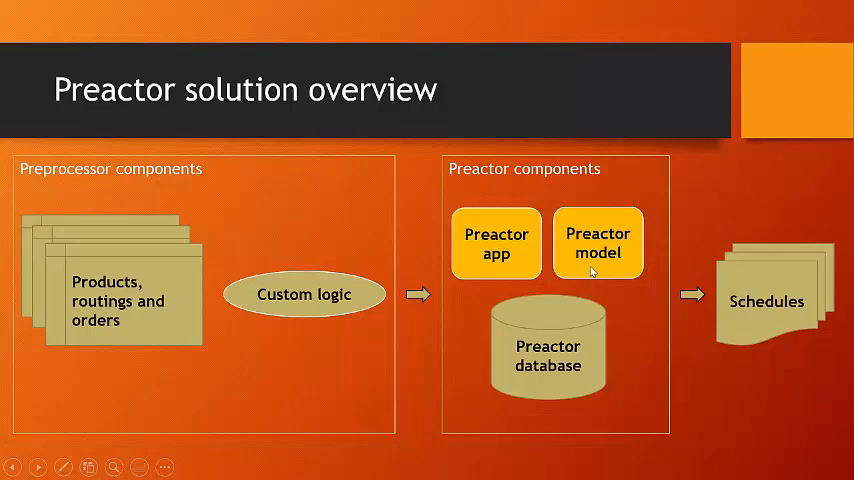
mouse_move(734, 228)
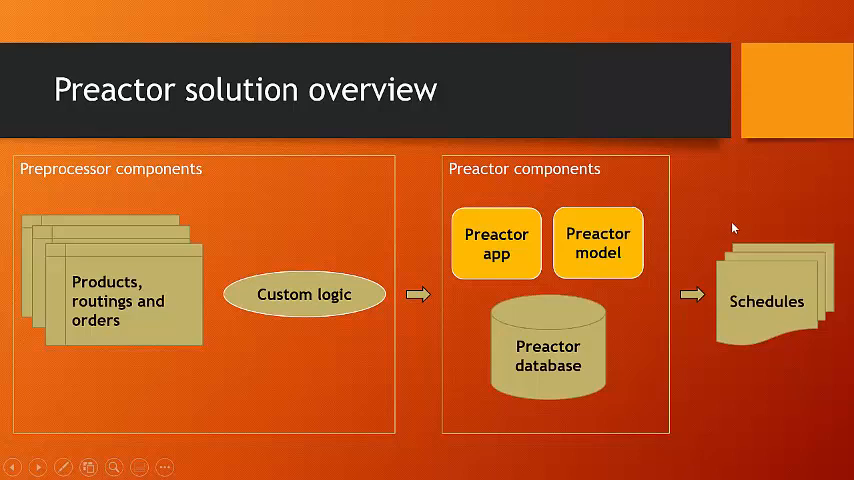
mouse_move(812, 300)
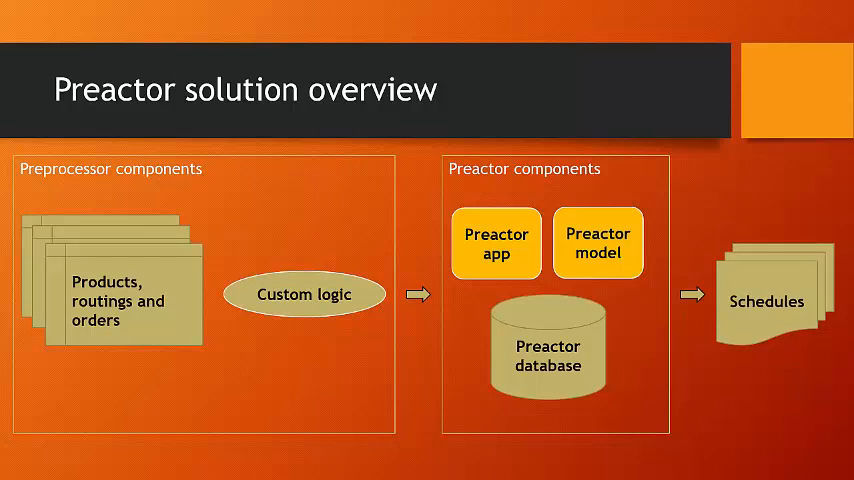
mouse_move(668, 264)
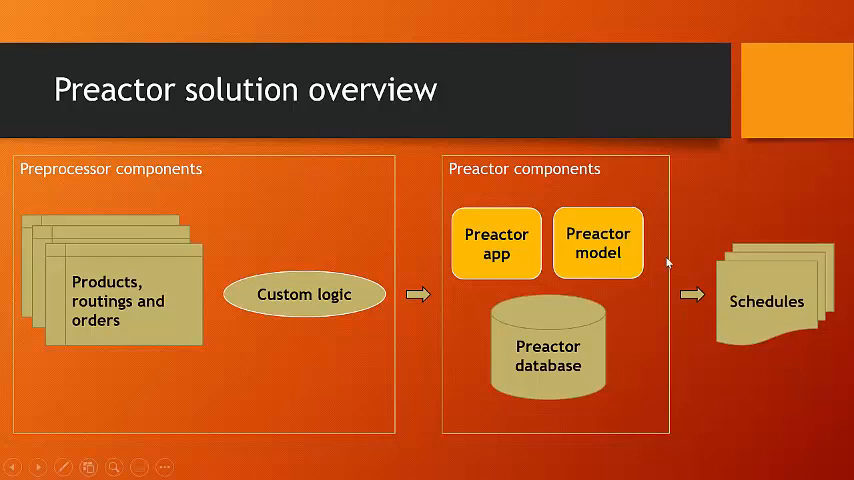
mouse_move(376, 152)
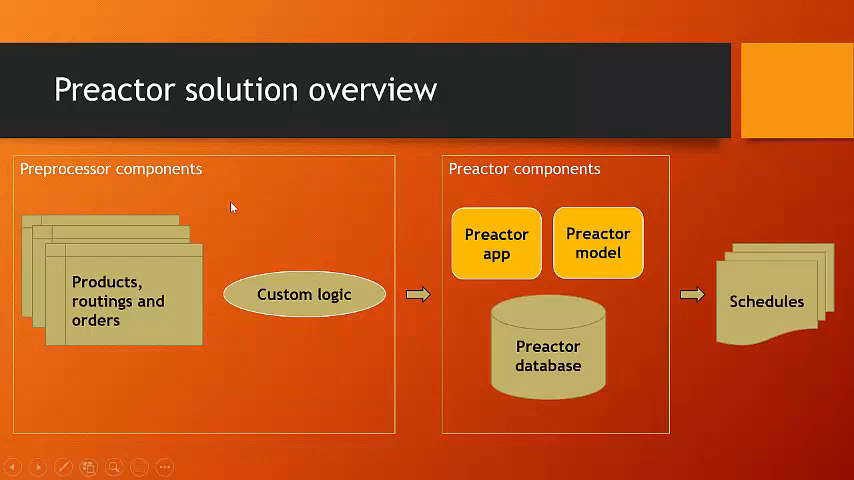
mouse_move(256, 184)
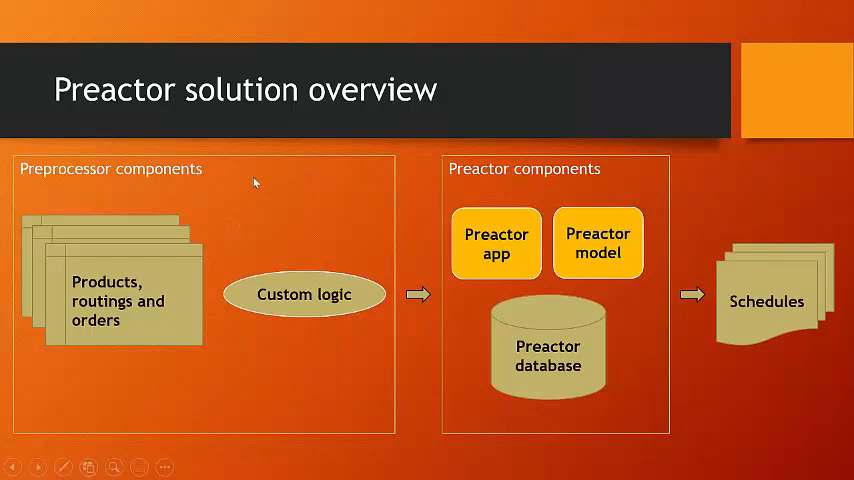
mouse_move(220, 192)
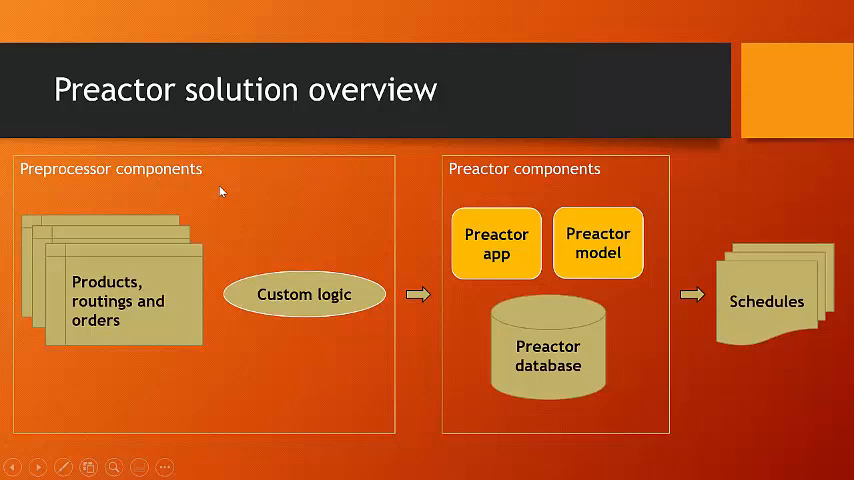
mouse_move(220, 192)
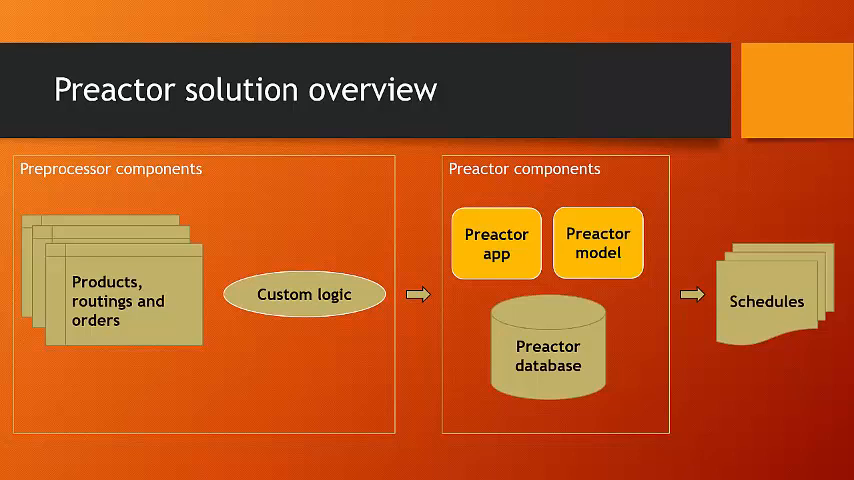